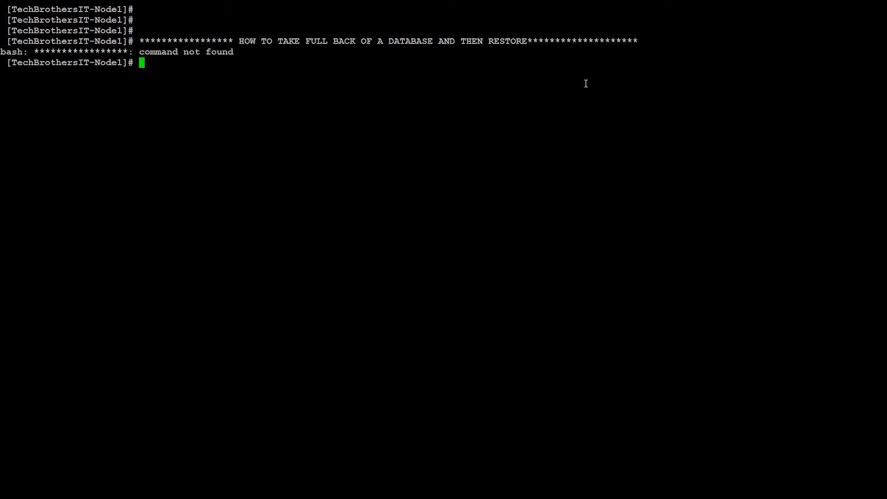
Step: Log in as root, list databases, view testdb's test table, then exit the client
type("mysql -u root -p")
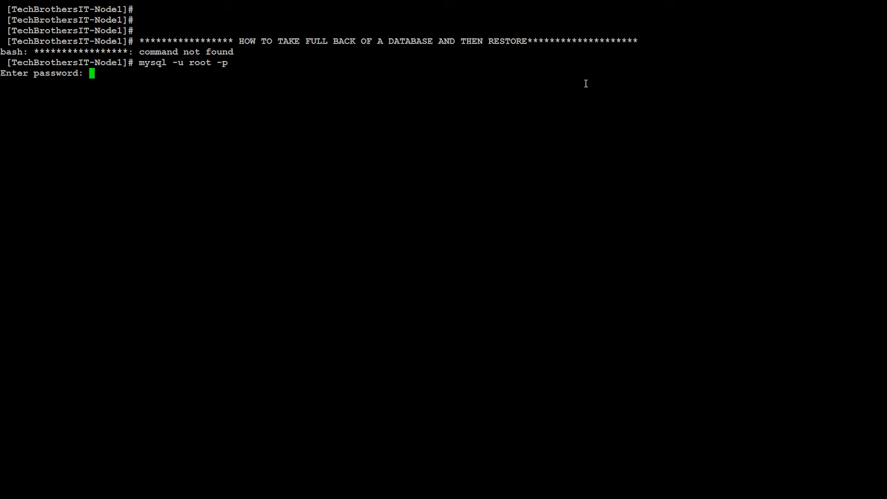
type("show databases;")
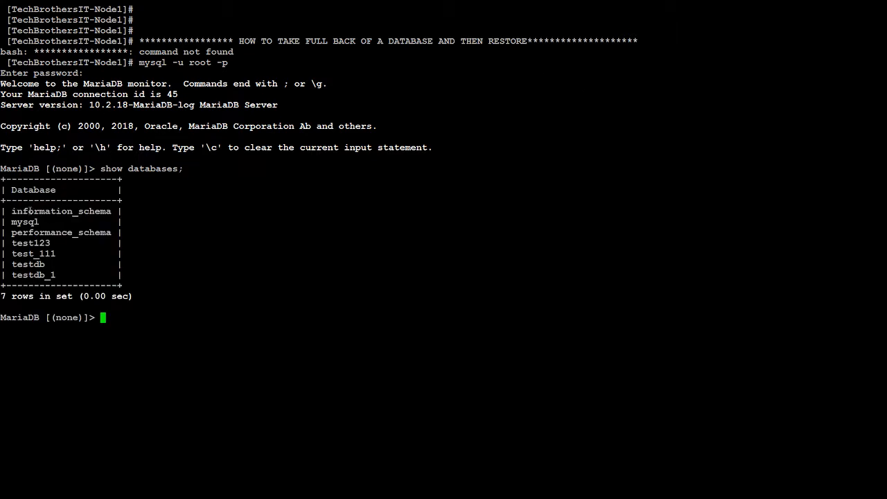
mouse_move(187, 181)
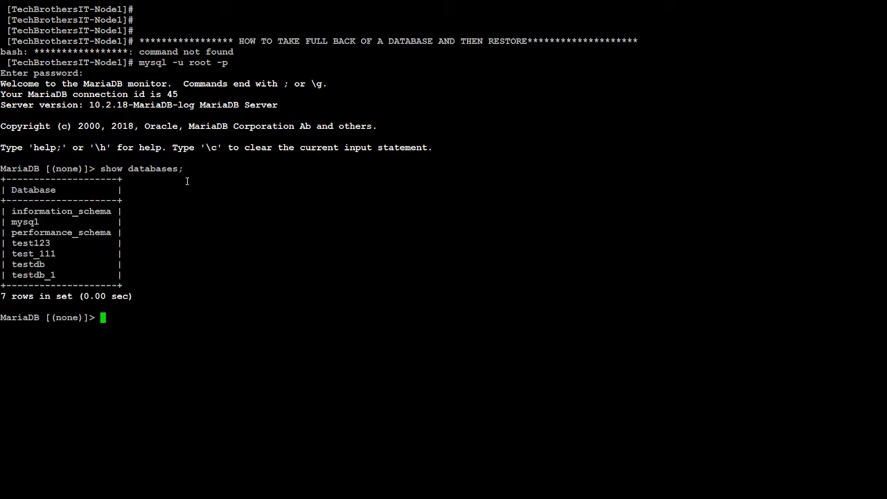
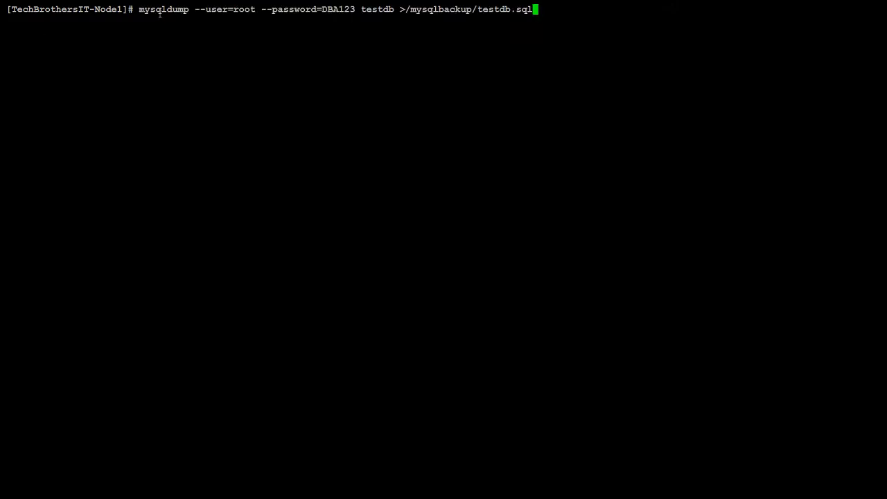
Step: Dump testdb with mysqldump to /mysqlbackup/testdb.sql and list the folder showing the file
double_click(208, 9)
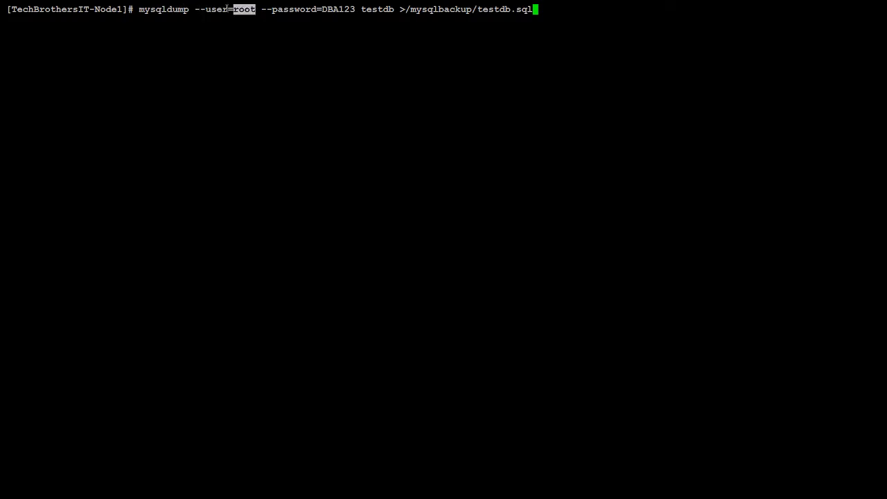
double_click(337, 10)
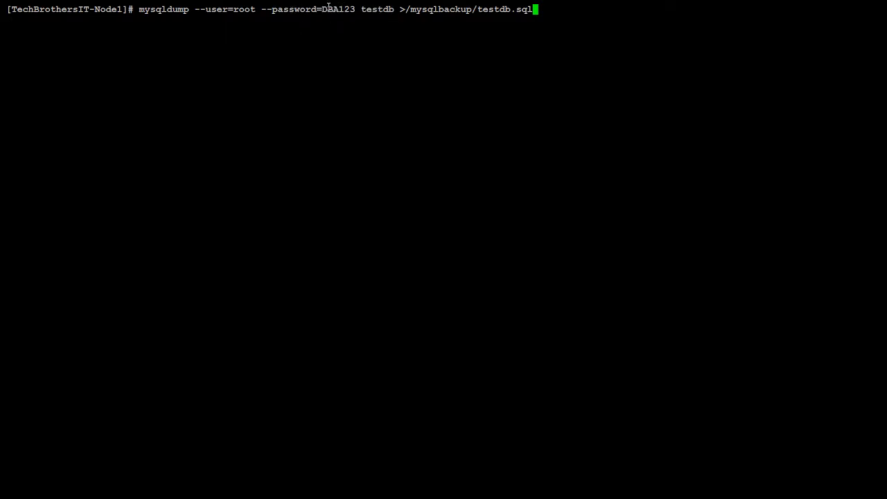
double_click(440, 9)
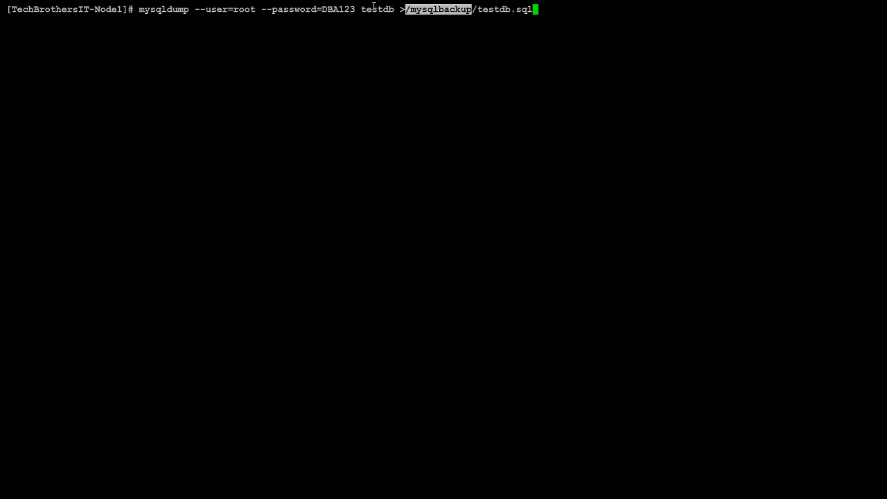
mouse_move(365, 14)
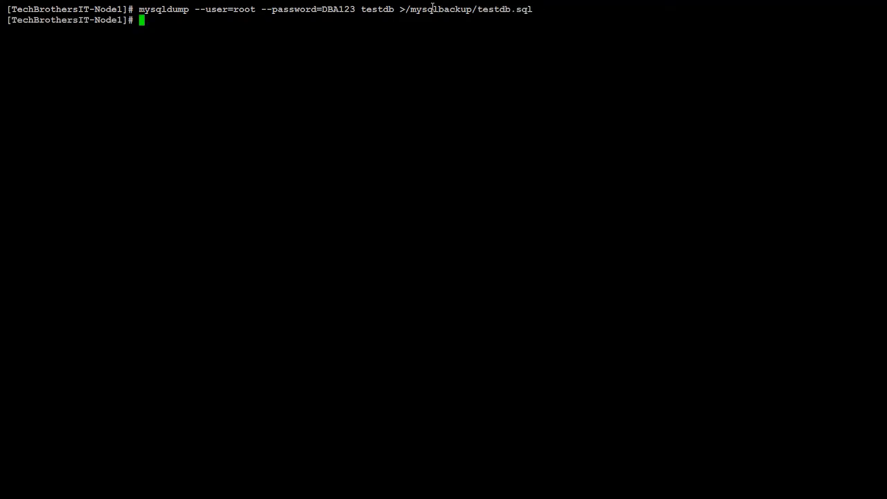
type("ls -la")
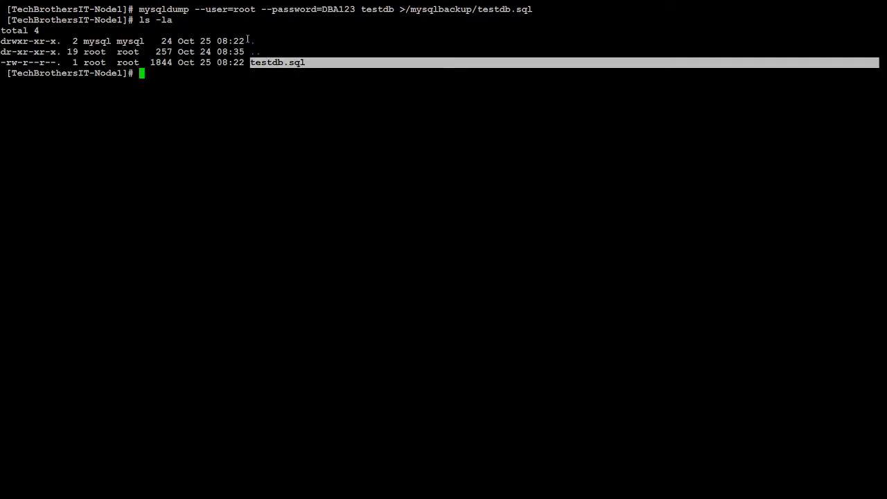
Step: Log in as root, drop database testdb, and exit the client
type("m")
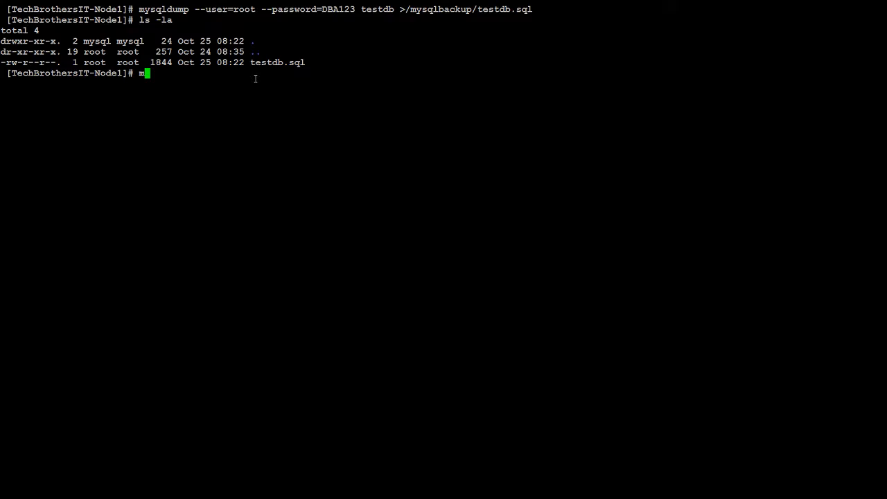
type("ysql -ur")
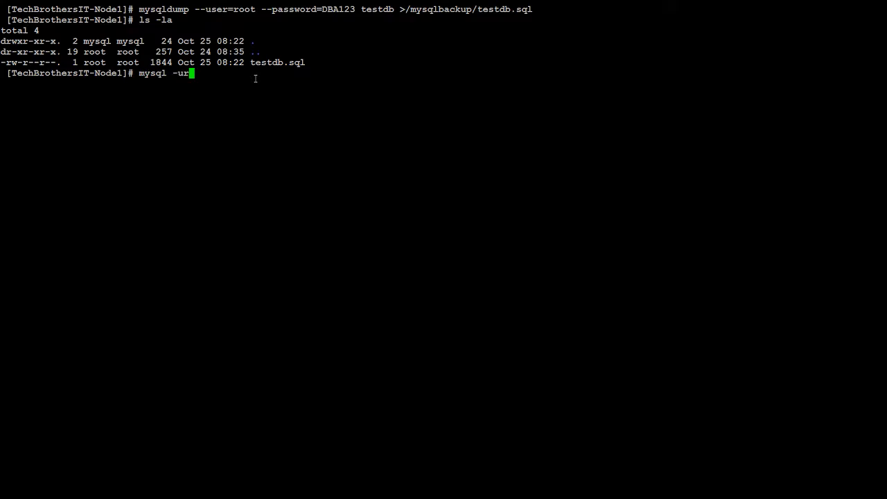
type("root -p")
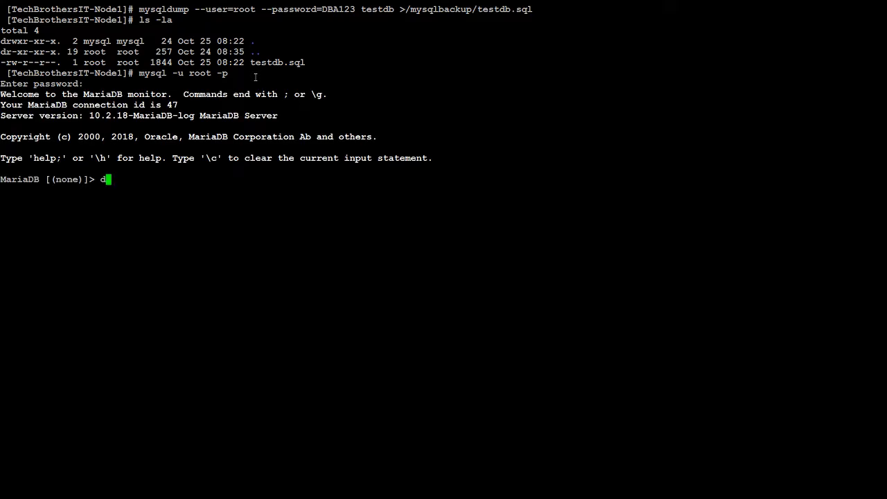
type("rop database test")
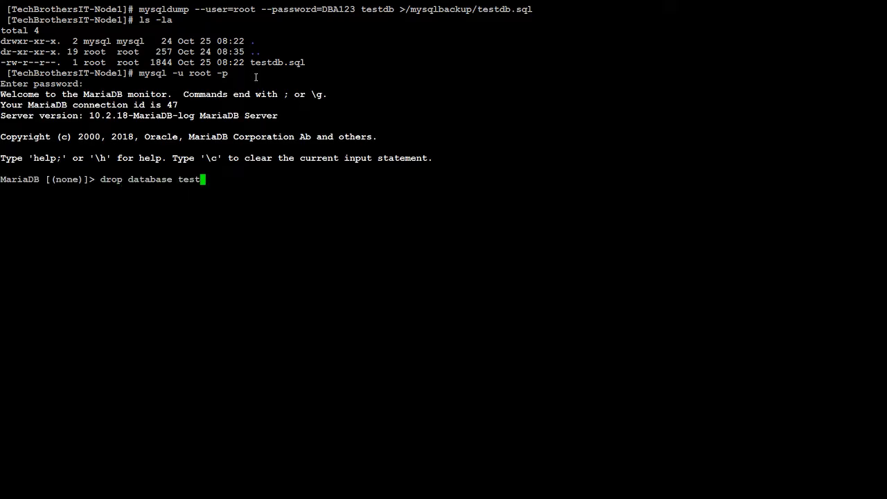
type("db;")
type("c")
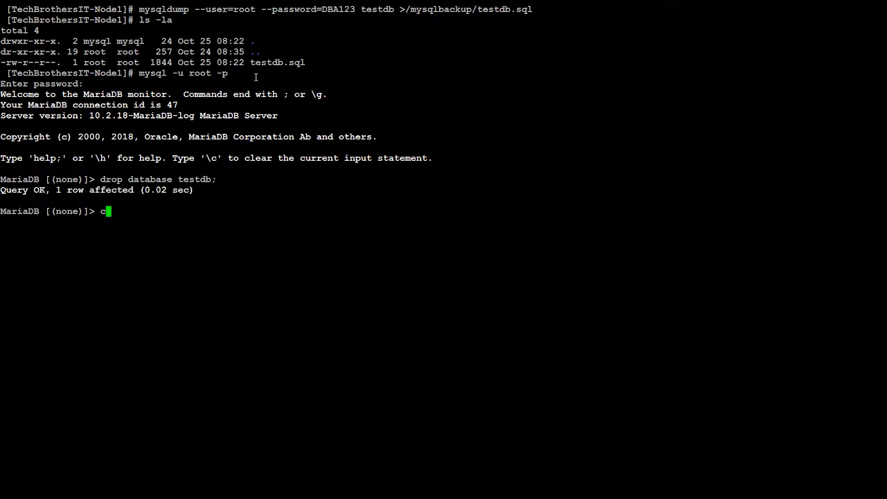
type("exit")
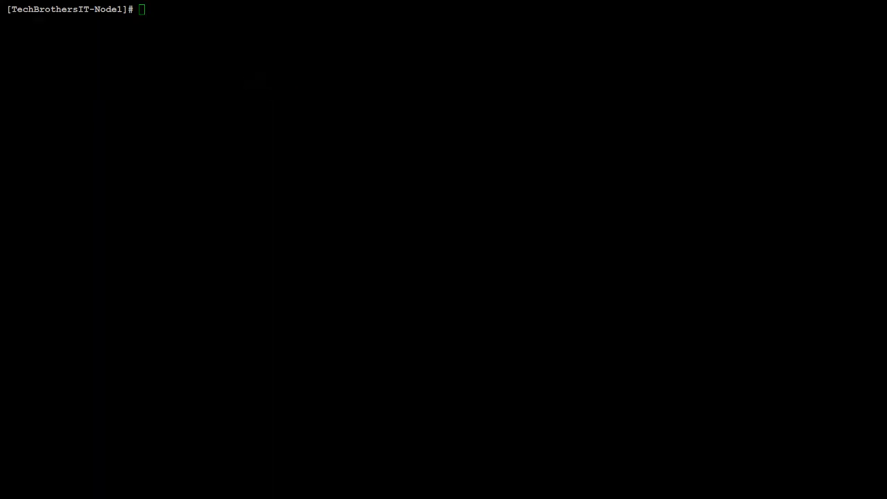
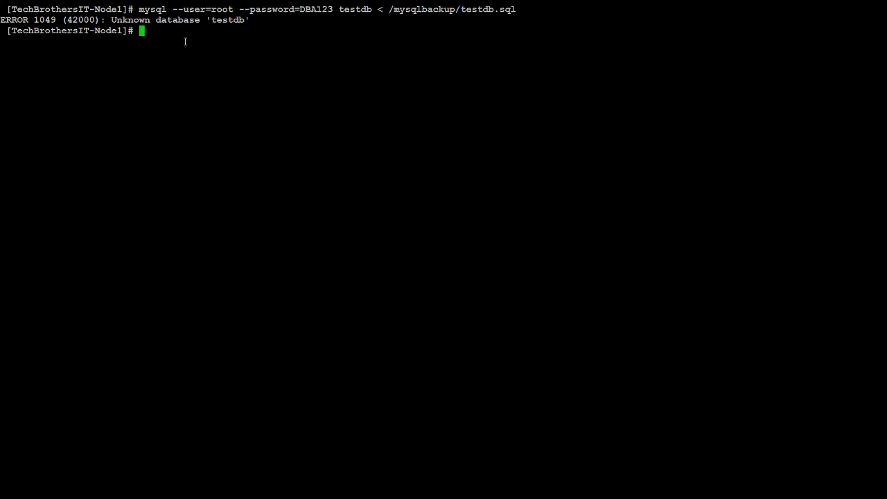
Step: Restore testdb from /mysqlbackup/testdb.sql, which fails with ERROR 1049 unknown database
mouse_move(187, 14)
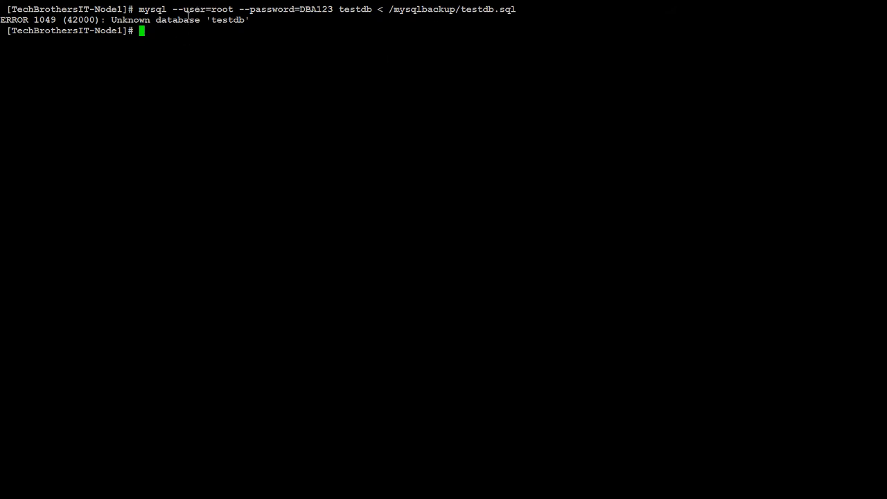
double_click(227, 19)
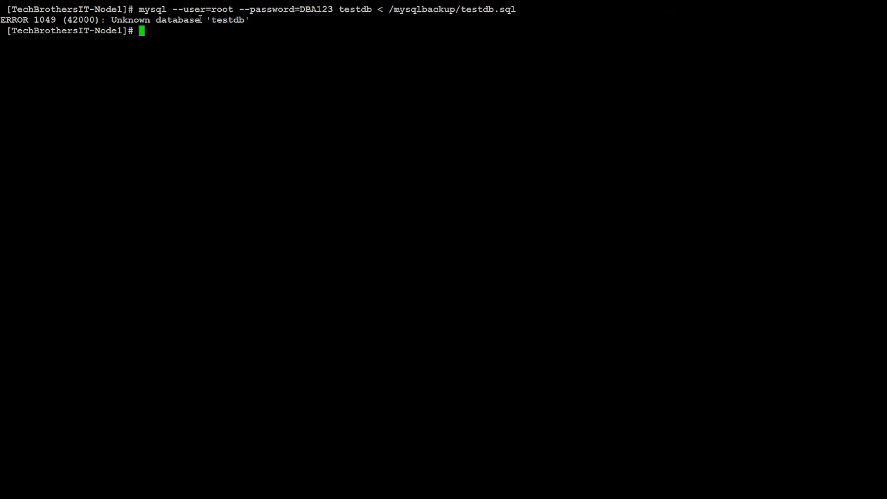
double_click(228, 19)
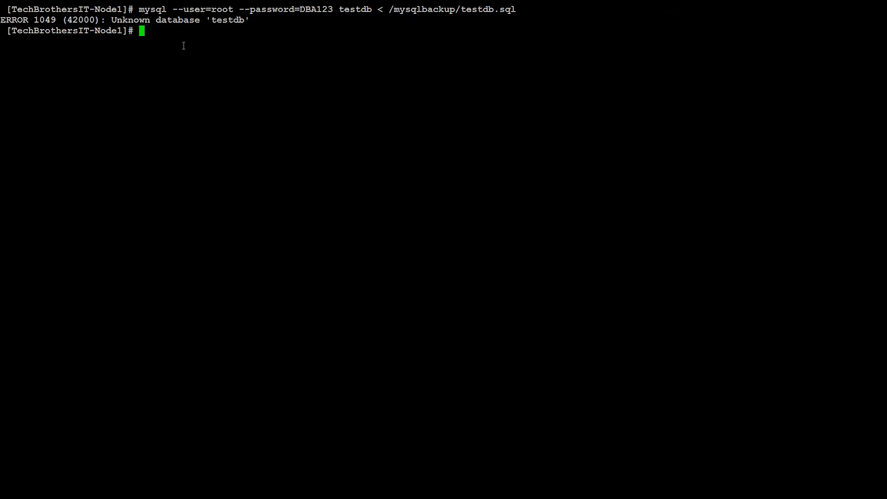
Step: Log in as root, create database testdb, and exit back to the shell
type("mysql")
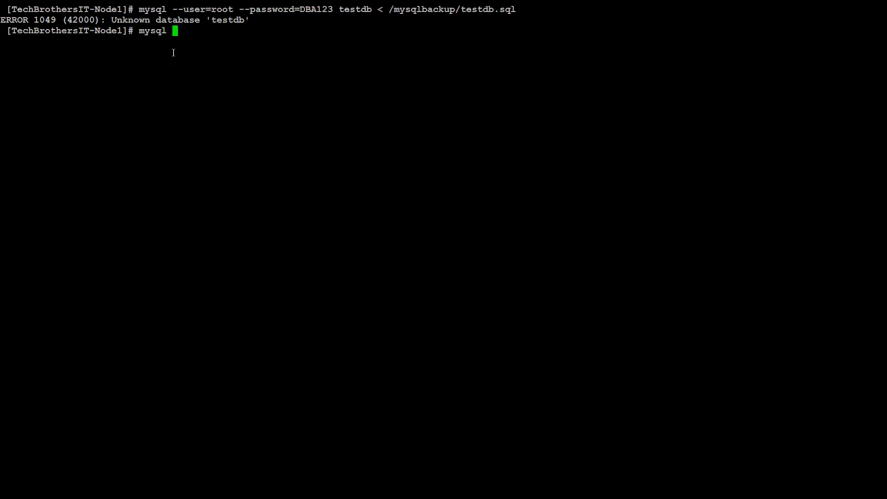
type("-u root -p")
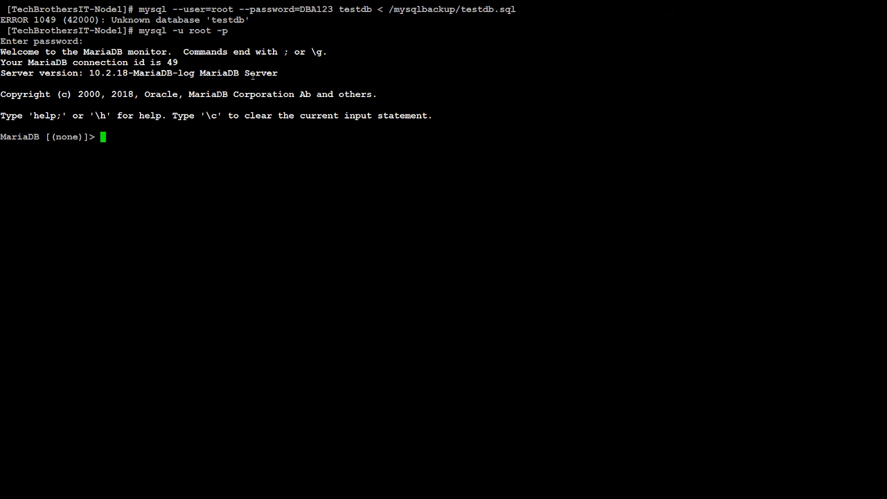
mouse_move(254, 62)
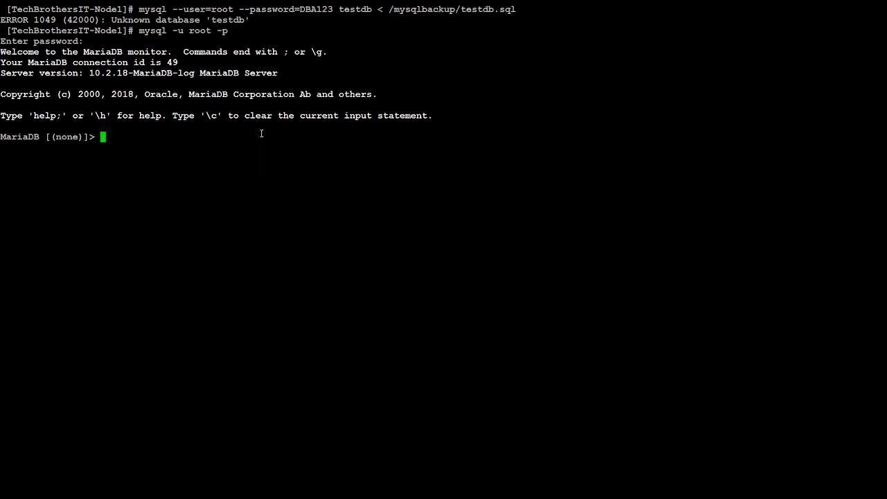
type("create")
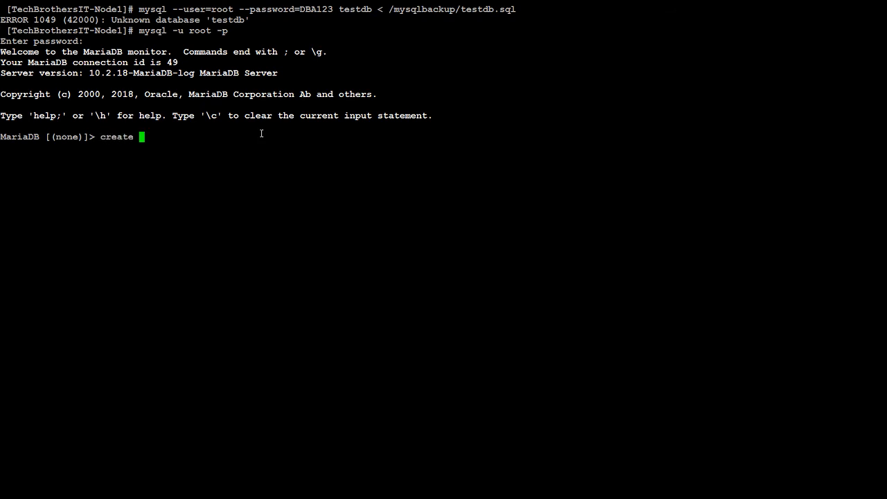
type("d")
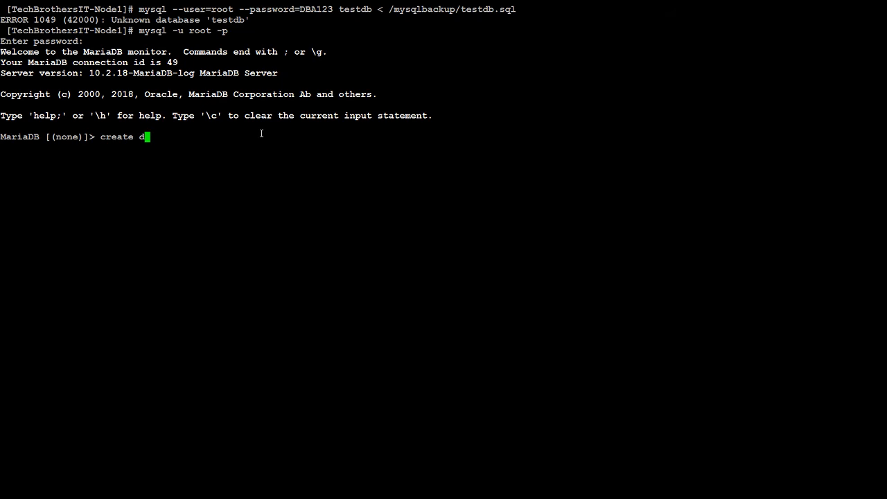
type("atabase testdb;")
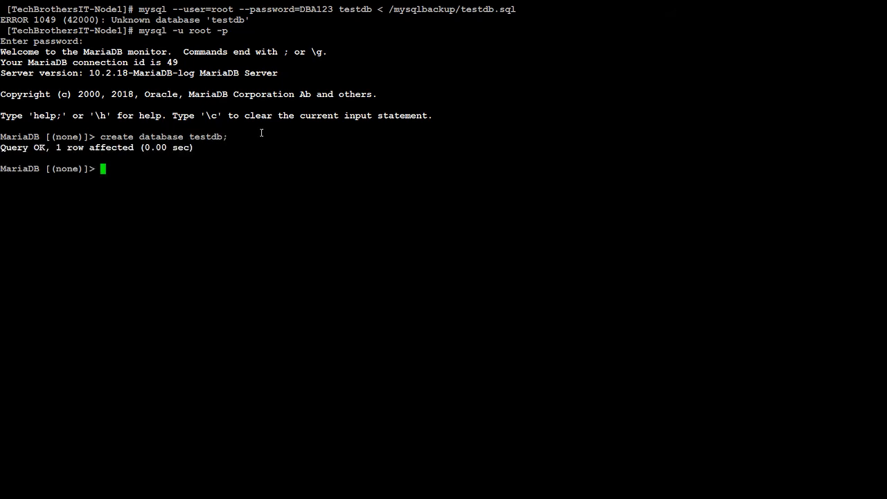
type("exit")
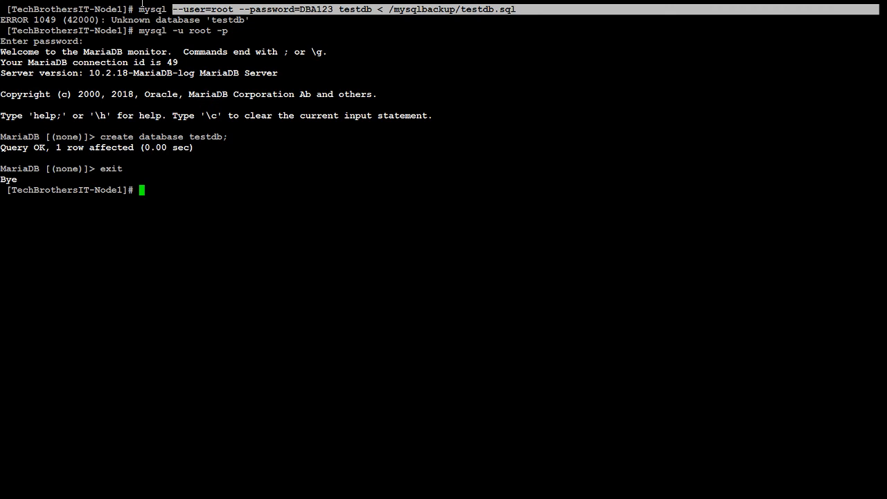
type("c")
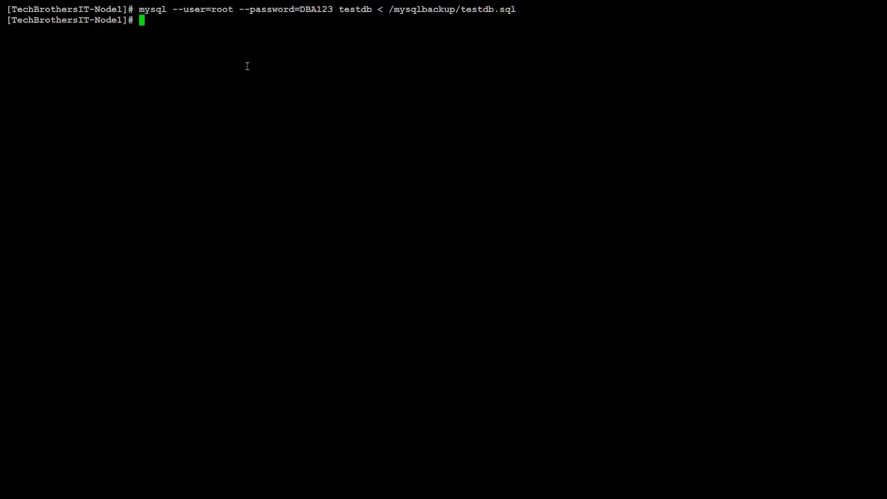
Step: Log in as root, use testdb and select * from test, showing row 1 Aamir
type("mysql -u")
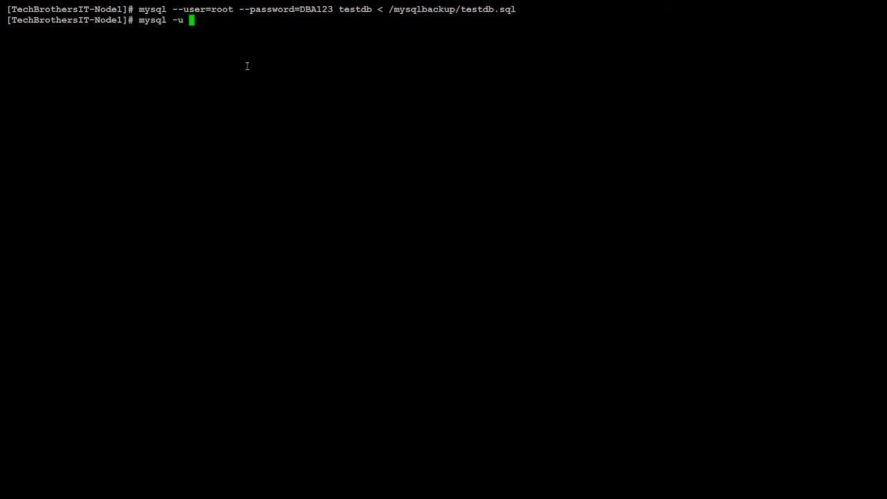
type("root -p")
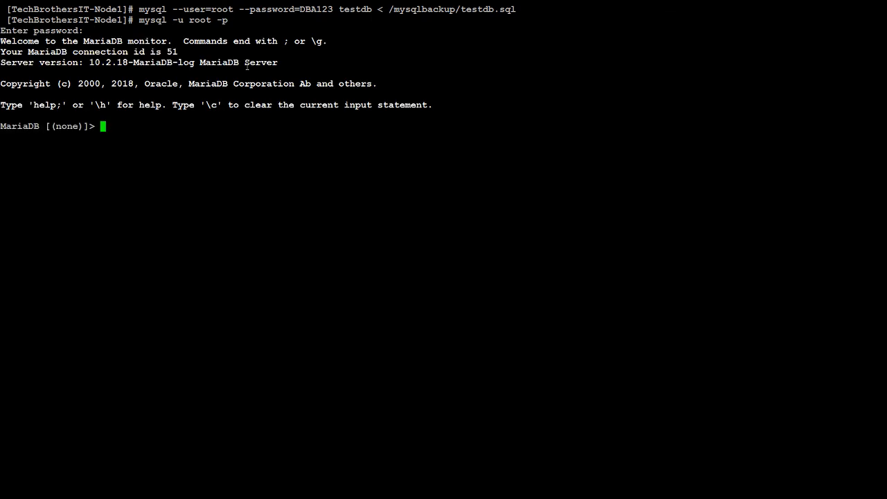
type("use testdb;")
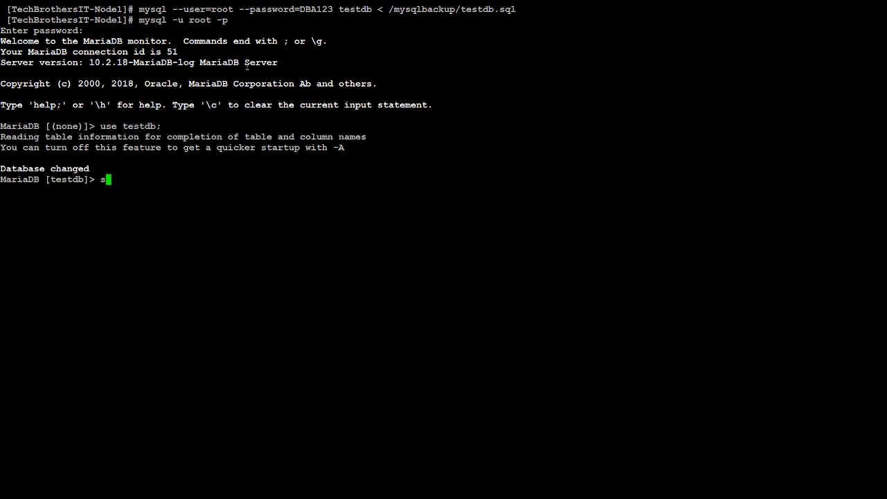
type("elect * from")
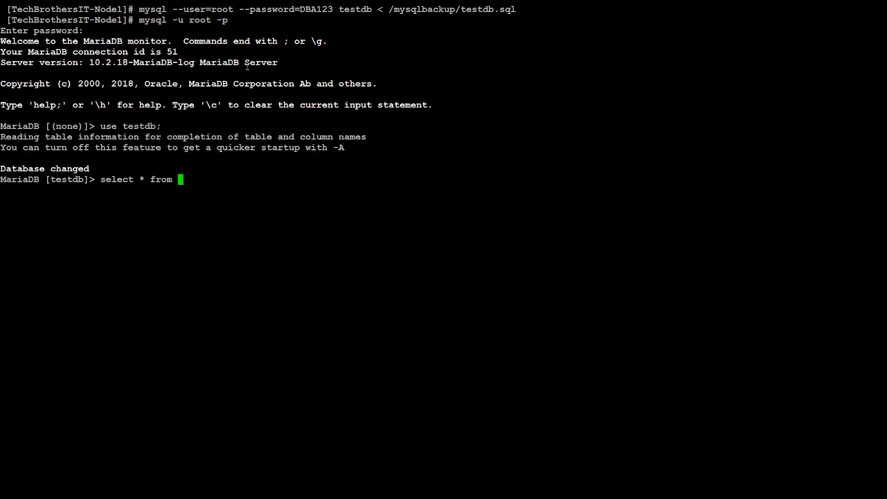
type("test;")
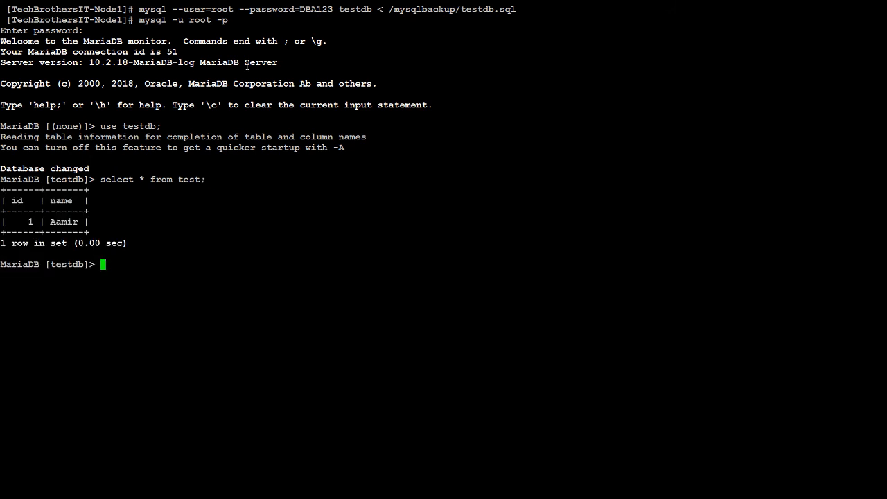